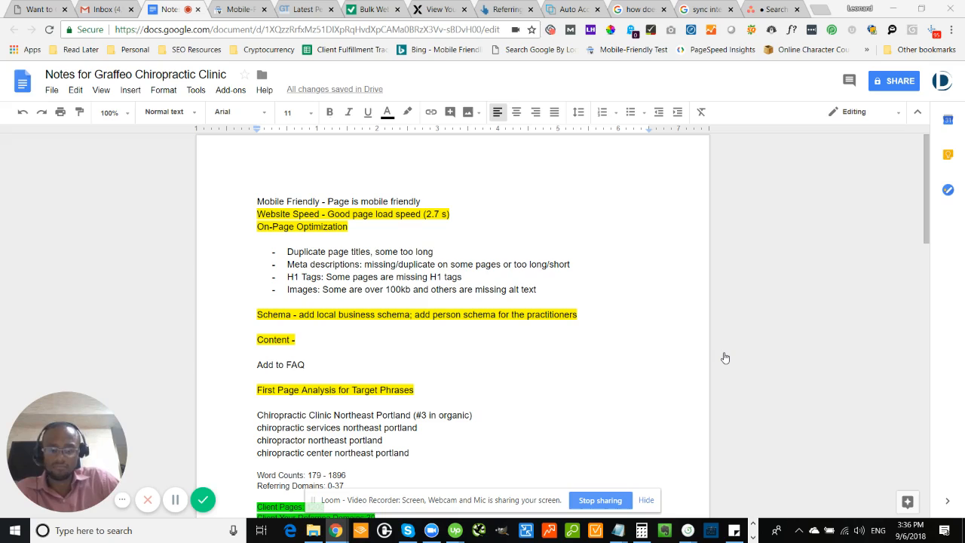
Step: Scroll the 'how does chiropractic work' results and expand 'Are chiropractic adjustments safe?'
{"action": "left_click", "coordinate": [387, 200]}
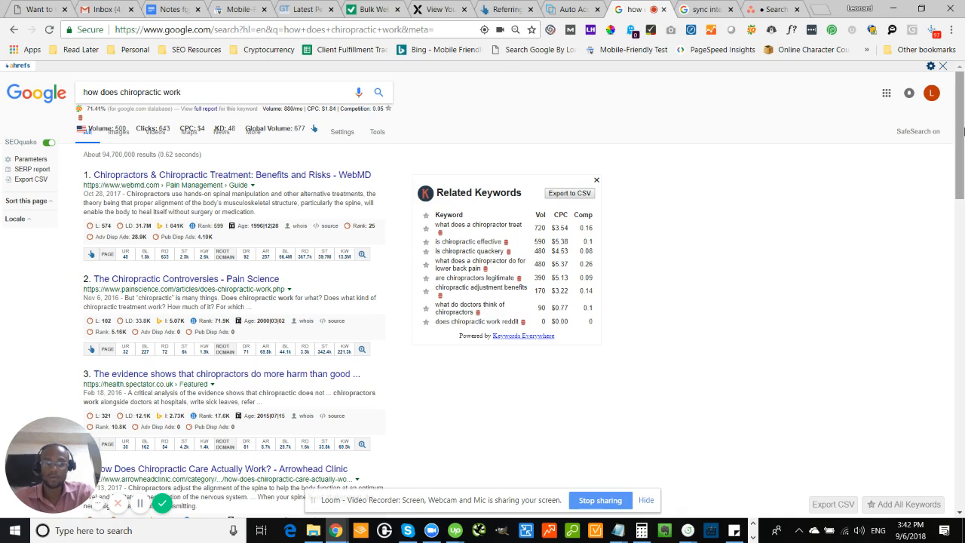
{"action": "scroll", "scroll_direction": "down", "scroll_amount": 3}
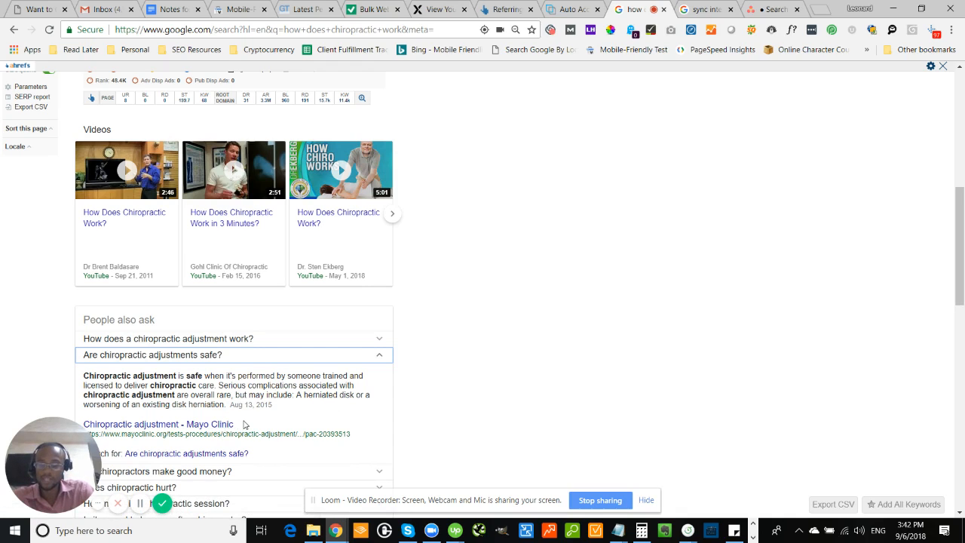
Step: Highlight the answer saying chiropractic adjustment is safe with trained practitioners, then return to the notes
{"action": "left_click_drag", "start_coordinate": [83, 375], "coordinate": [224, 405]}
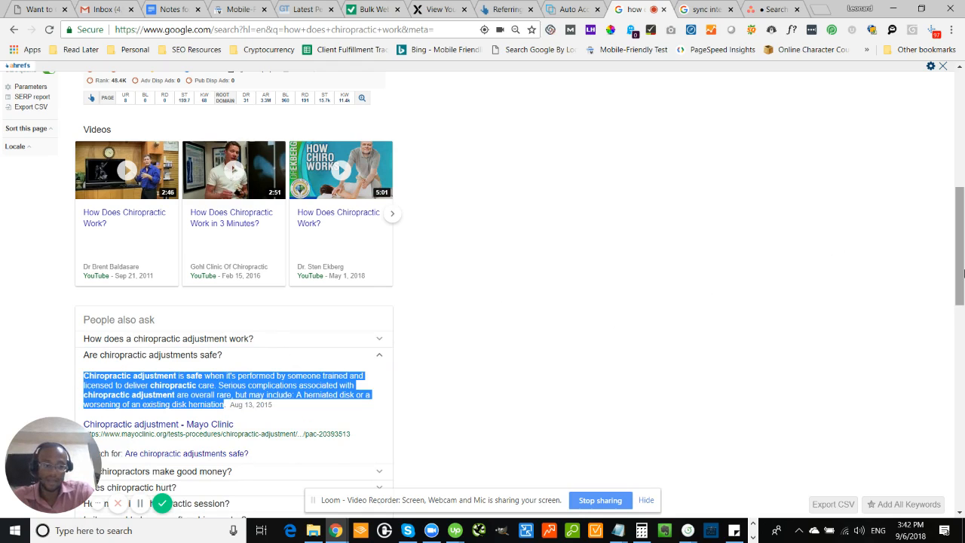
{"action": "left_click", "coordinate": [173, 9]}
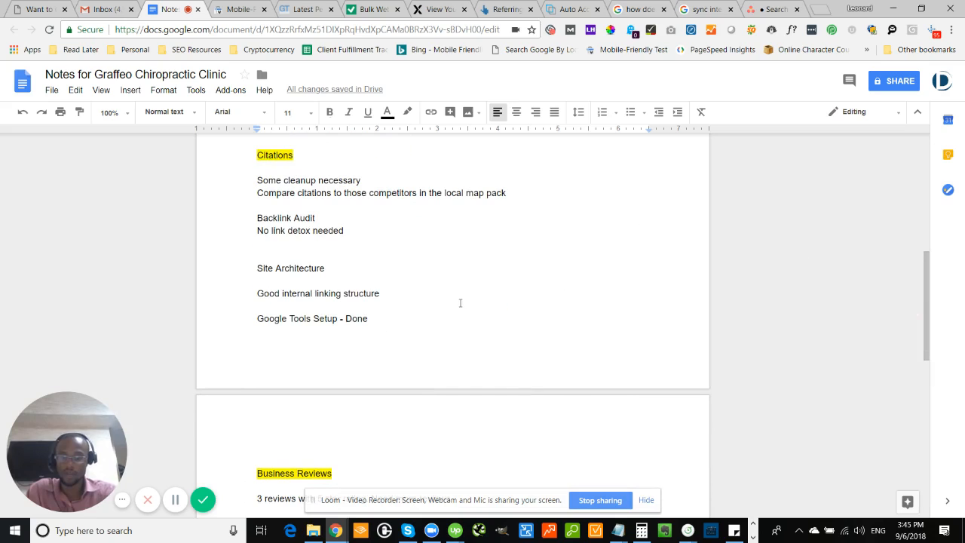
{"action": "scroll", "scroll_direction": "down", "scroll_amount": 3}
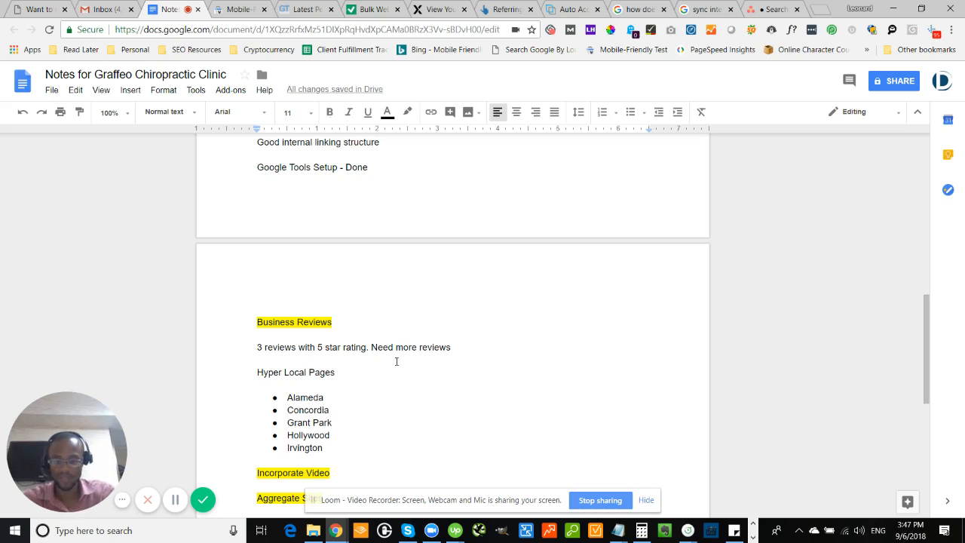
{"action": "scroll", "scroll_direction": "down", "scroll_amount": 3}
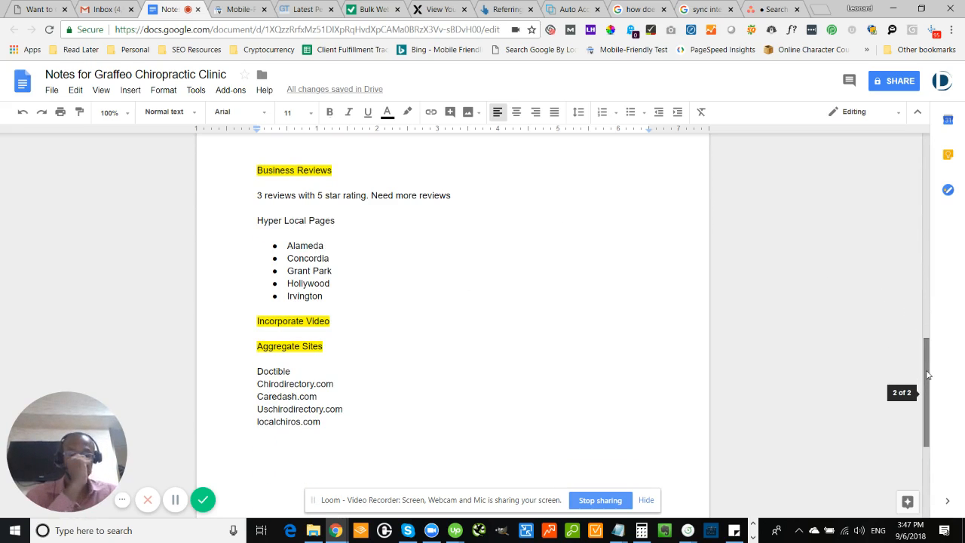